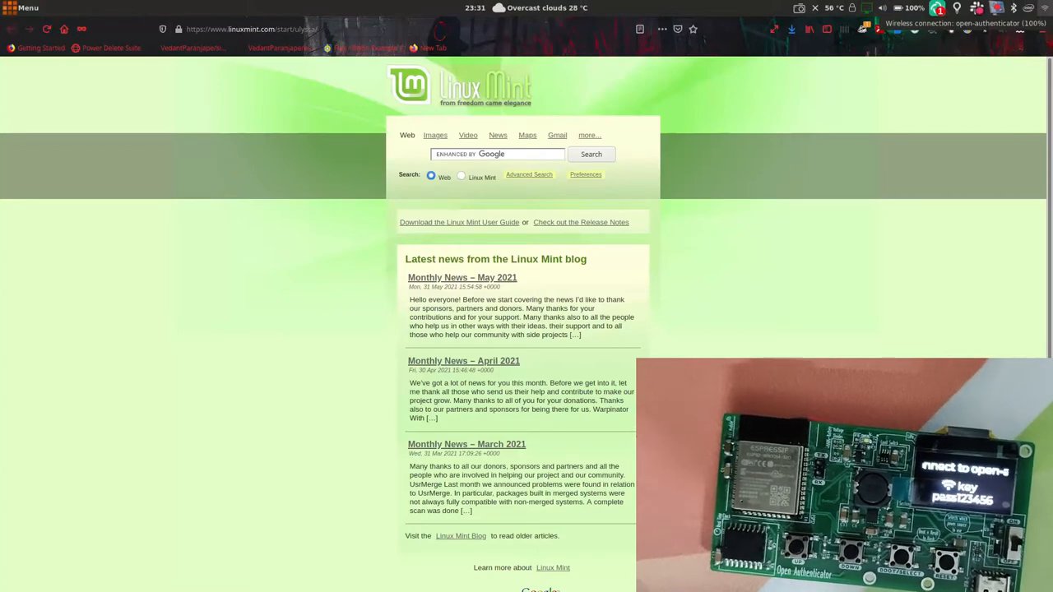
- Load 192.168.4.1 in Firefox to reach the device's Wi-Fi setup page
text(192.168.4.1)
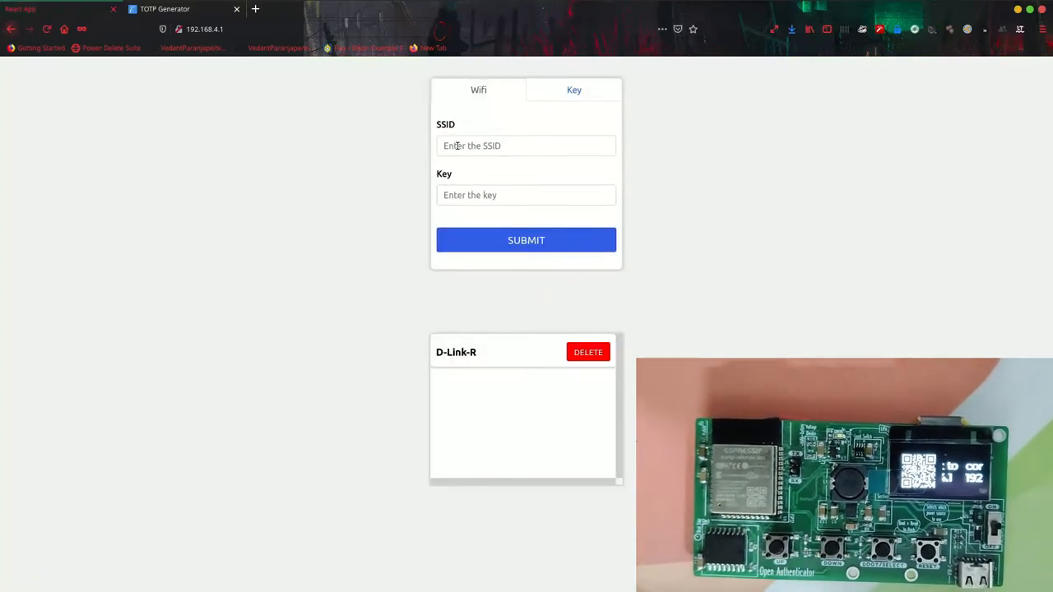
- Bring up the Key enrollment form, with googlefake listed, and focus its Alias field
click(525, 195)
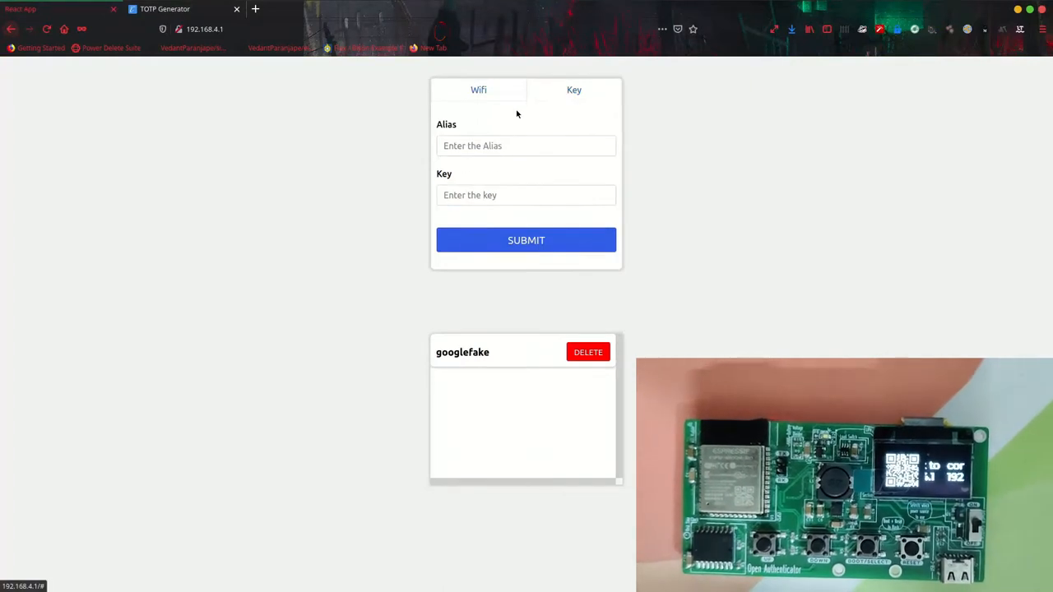
click(526, 145)
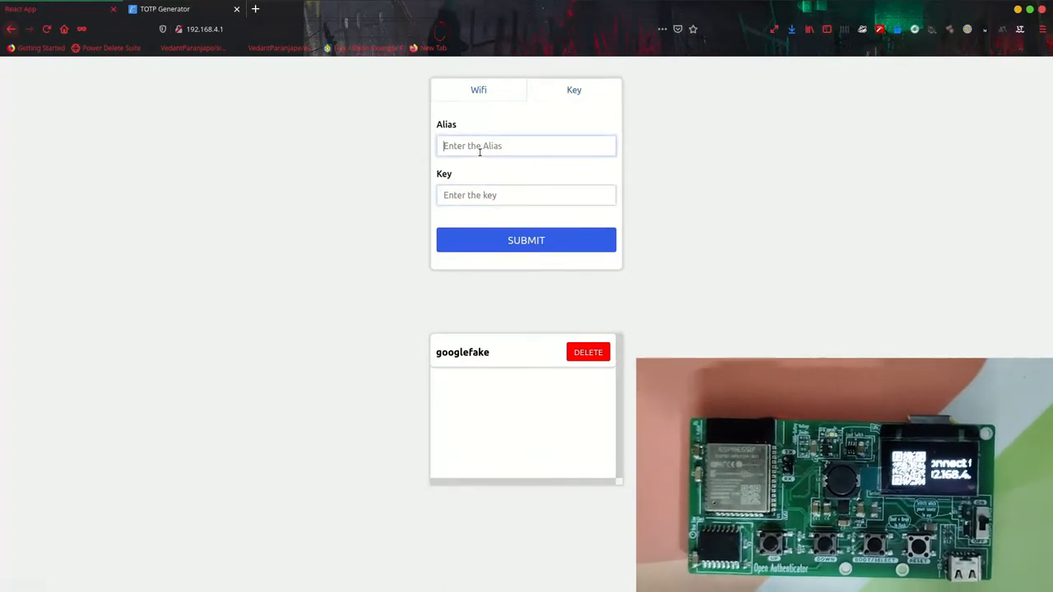
click(526, 195)
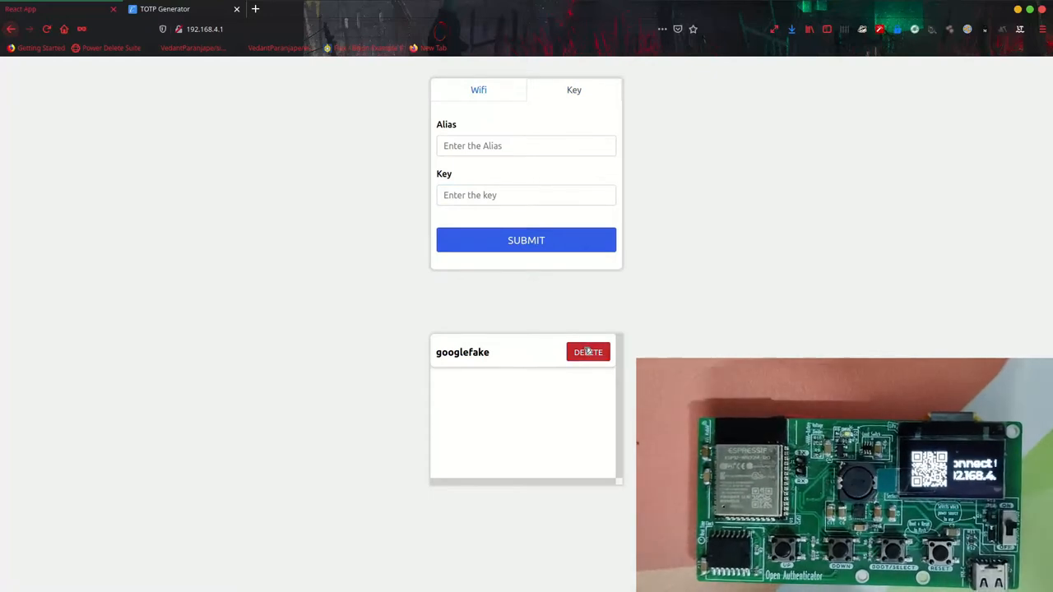
- Delete the googlefake key and dismiss the removal confirmation banner
click(587, 351)
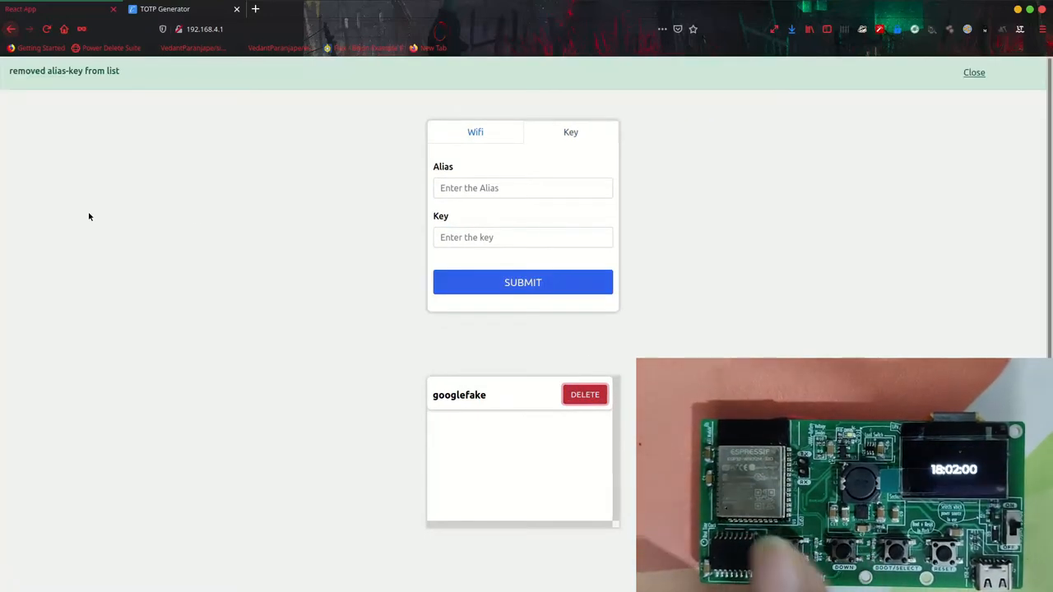
click(974, 72)
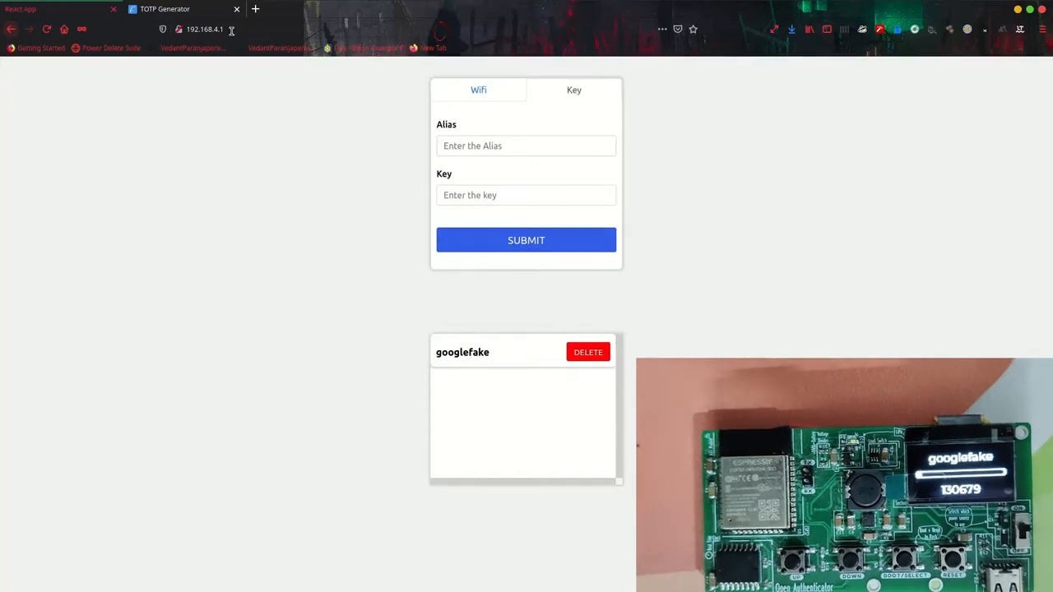
click(164, 9)
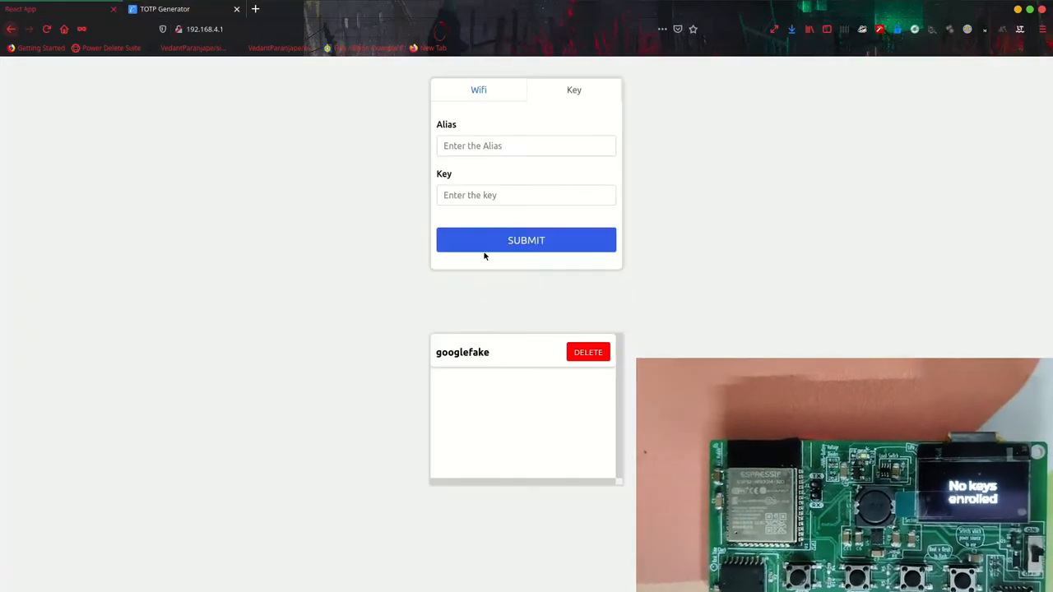
- Submit a new key with alias GoogleTemp, then select the secret in the TOTP generator
text(Google)
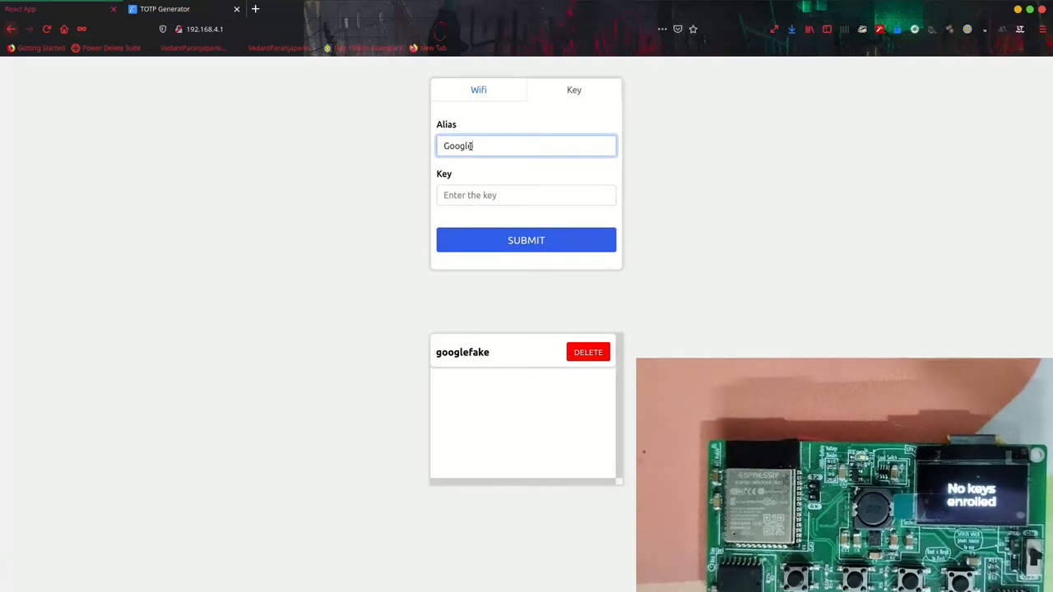
text(TempTes)
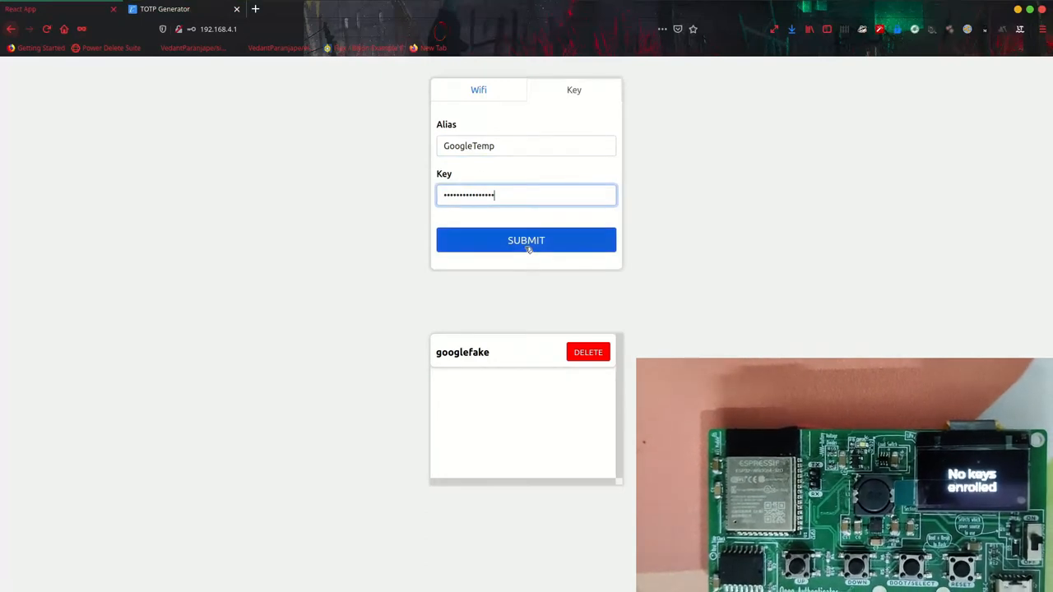
click(526, 239)
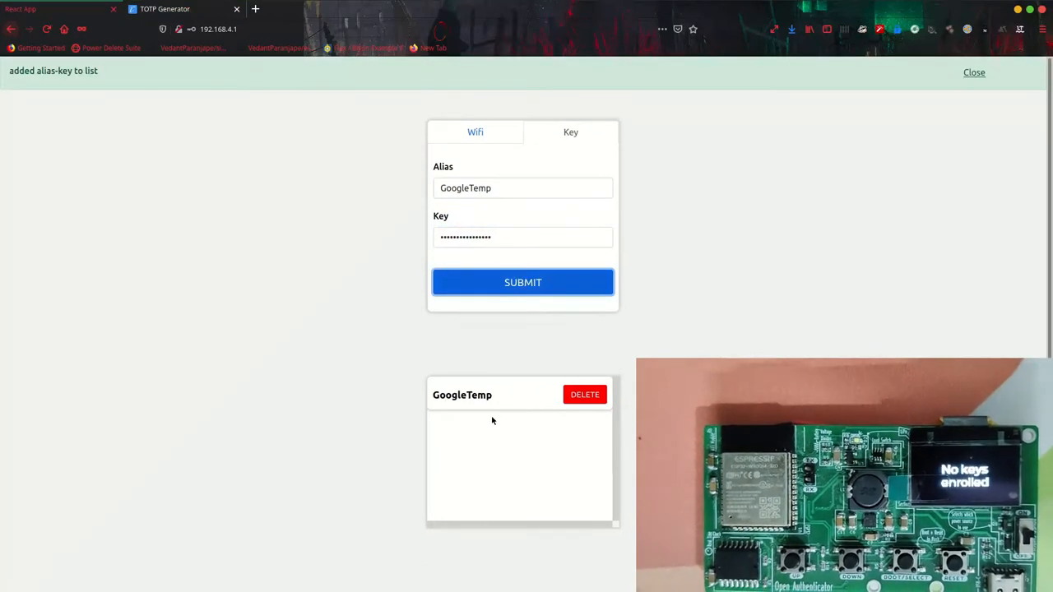
double_click(462, 394)
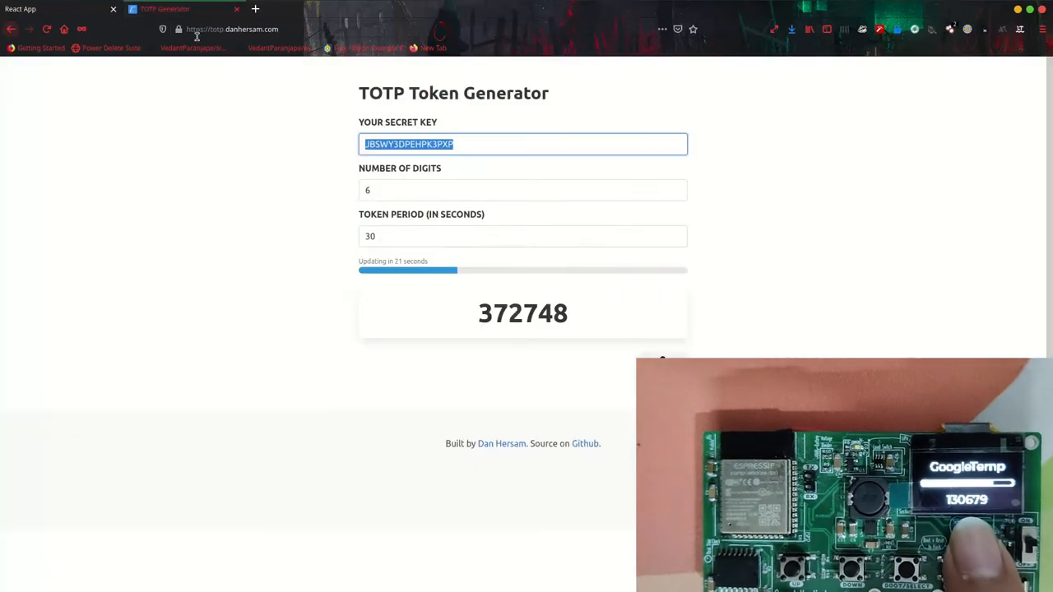
mouse_move(298, 407)
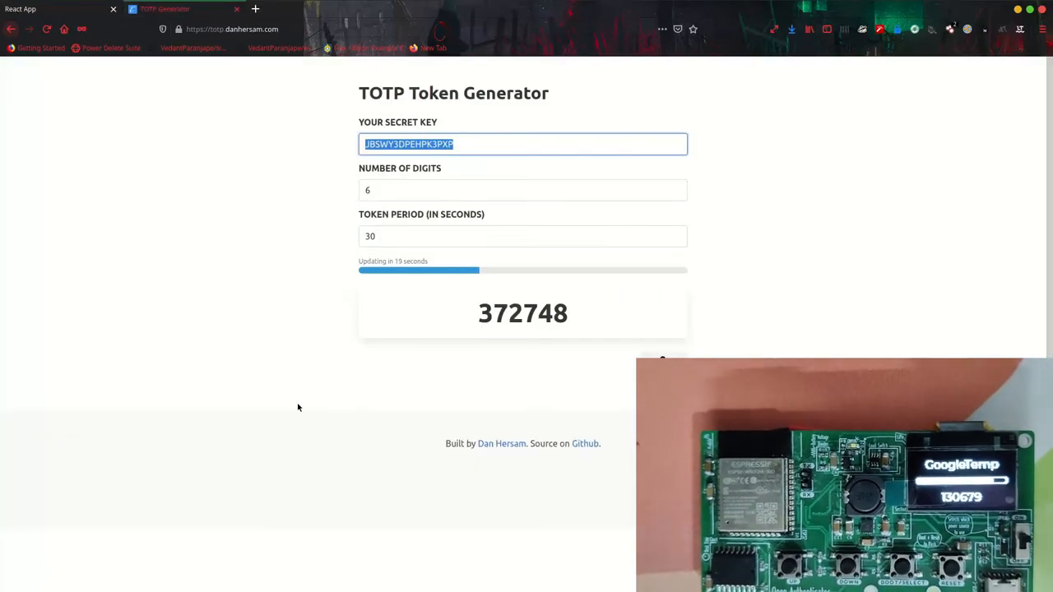